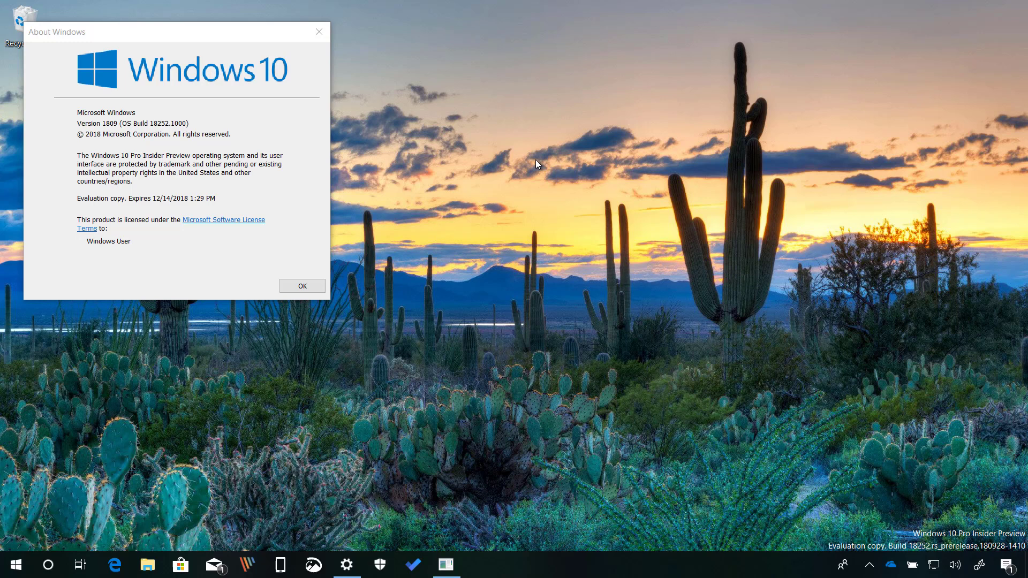
- Dismiss the About Windows dialog showing build 18252 with OK
left_click(301, 285)
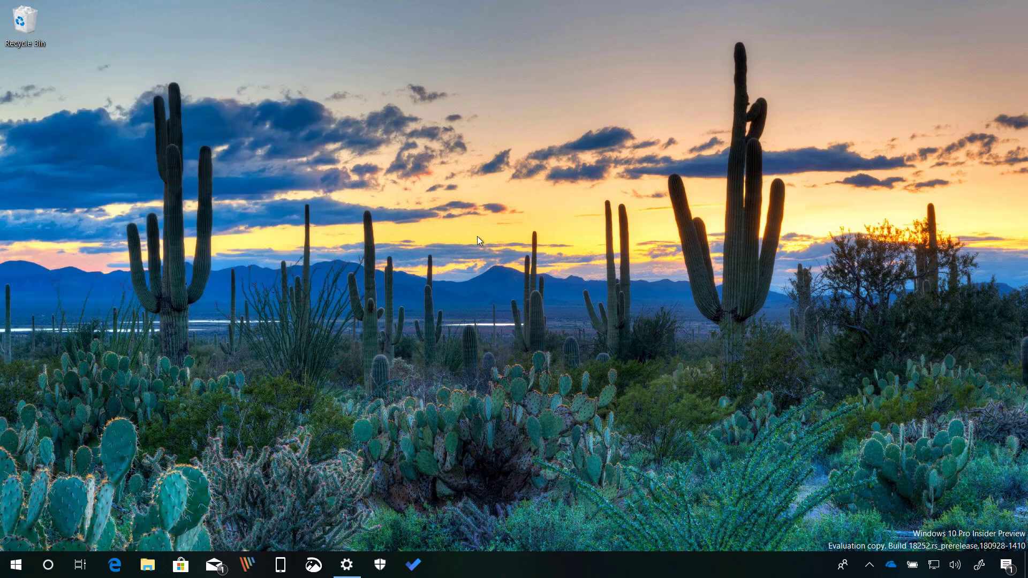
mouse_move(854, 510)
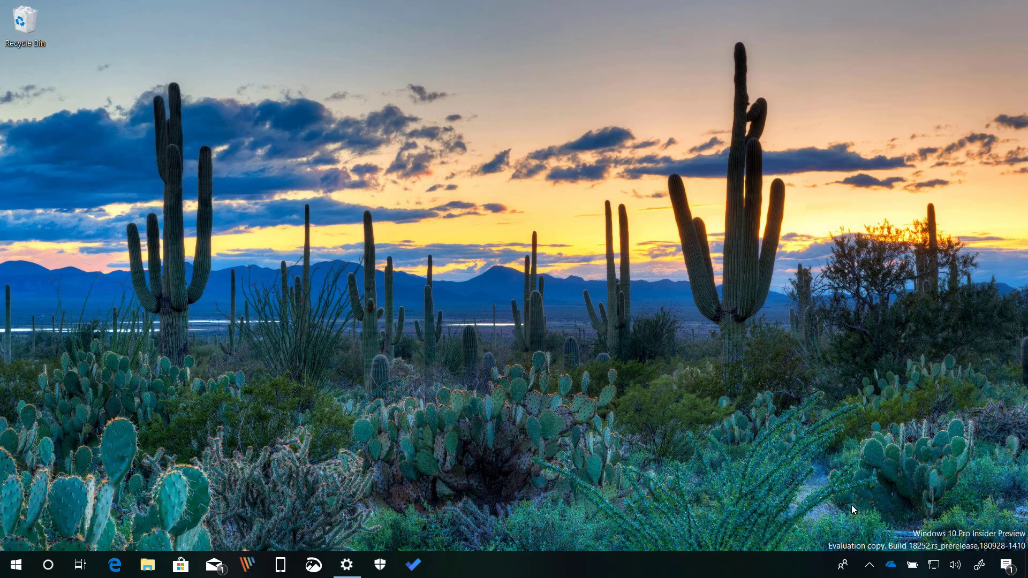
mouse_move(927, 566)
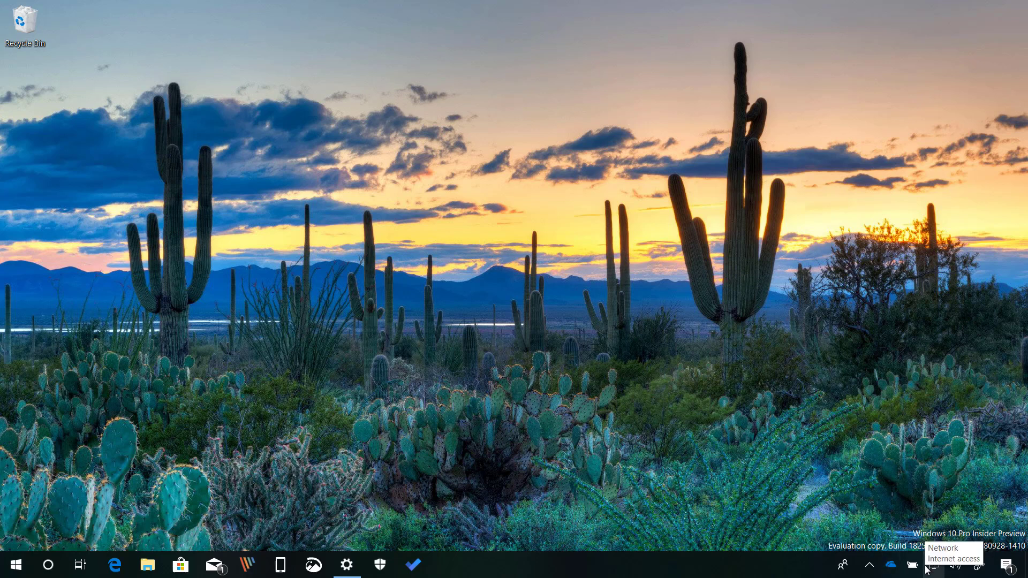
mouse_move(862, 436)
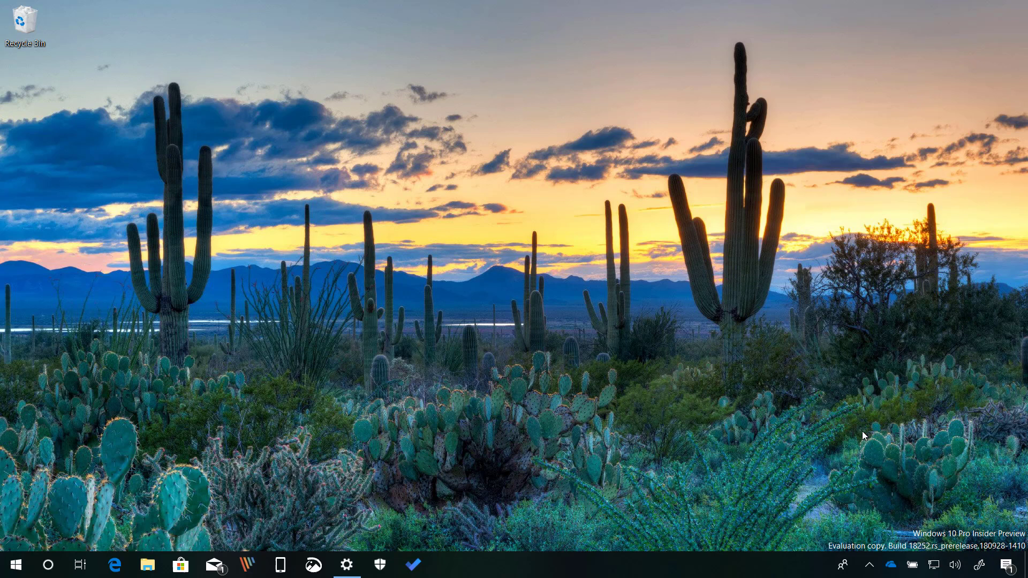
mouse_move(843, 564)
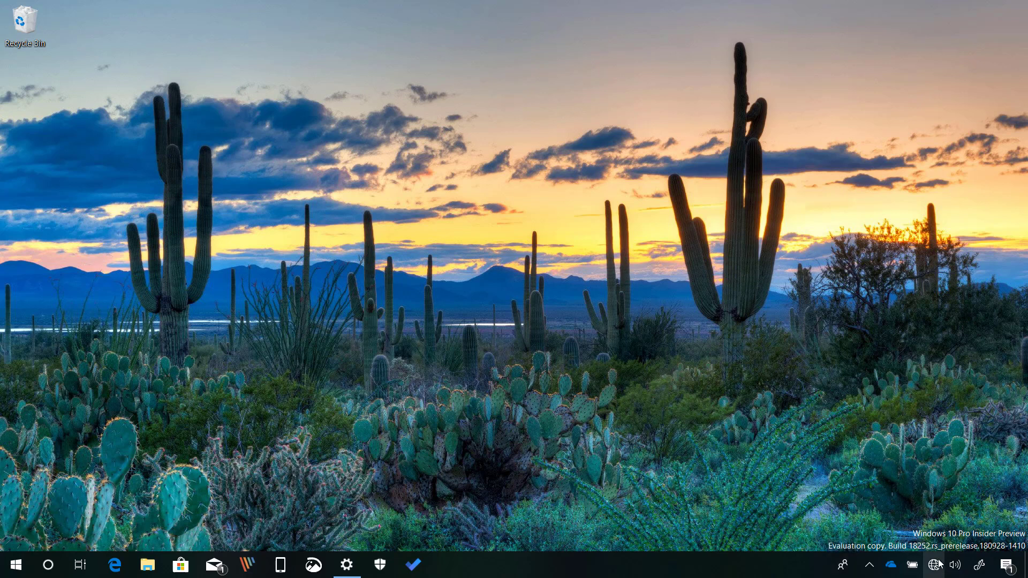
mouse_move(935, 437)
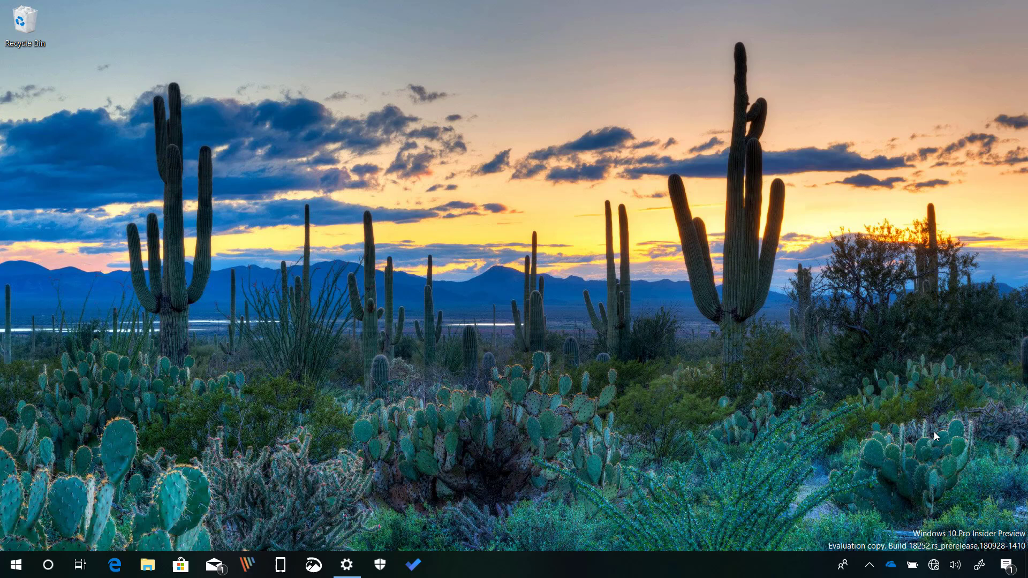
mouse_move(979, 565)
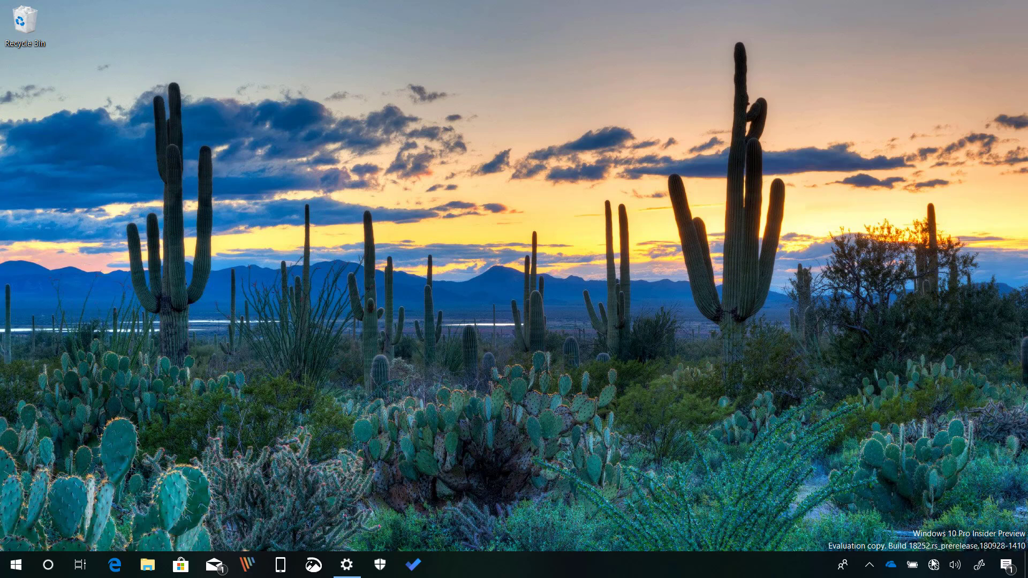
mouse_move(855, 386)
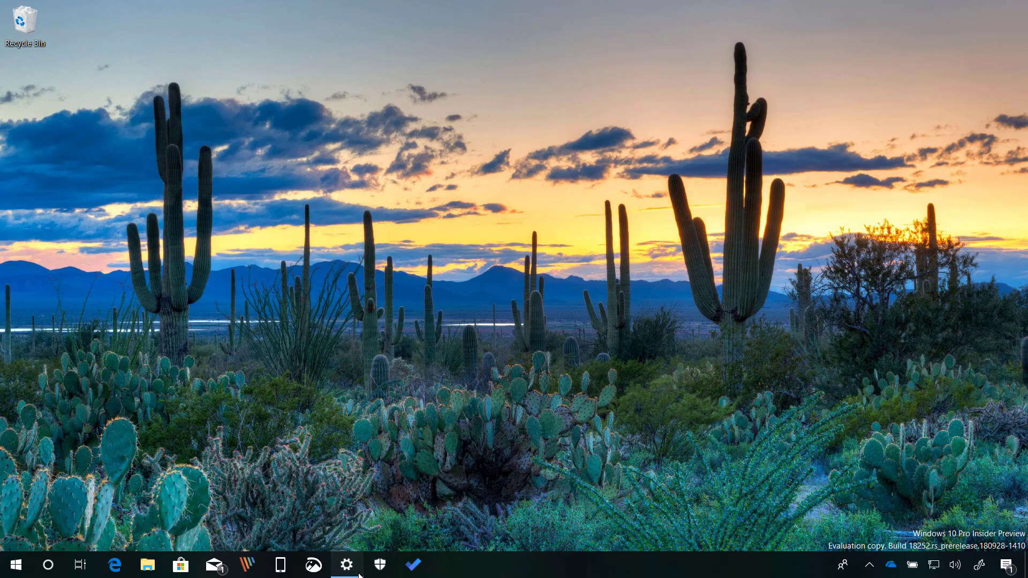
- Go to Network & Internet settings and begin editing the Ethernet IP assignment
left_click(346, 564)
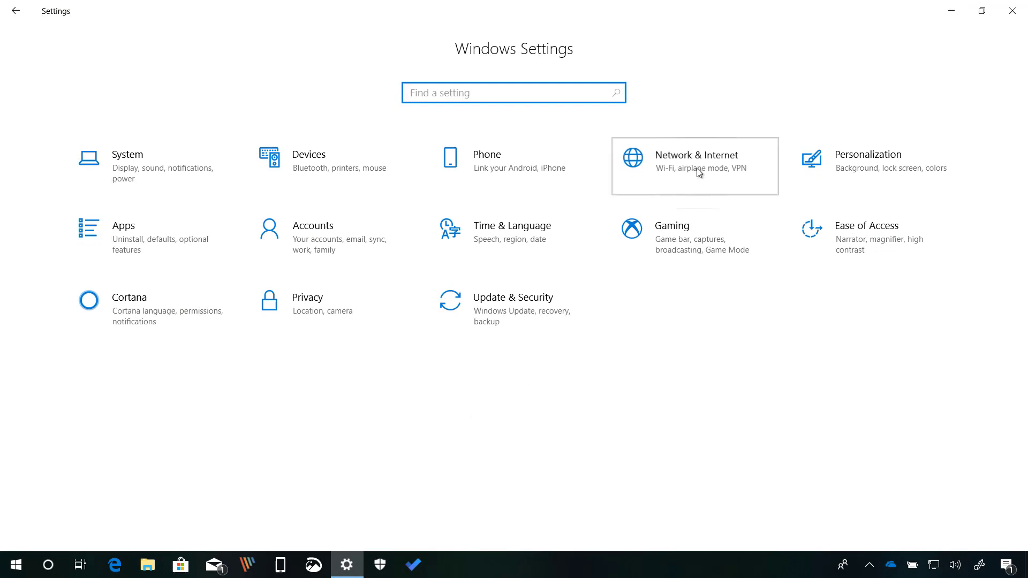
left_click(695, 165)
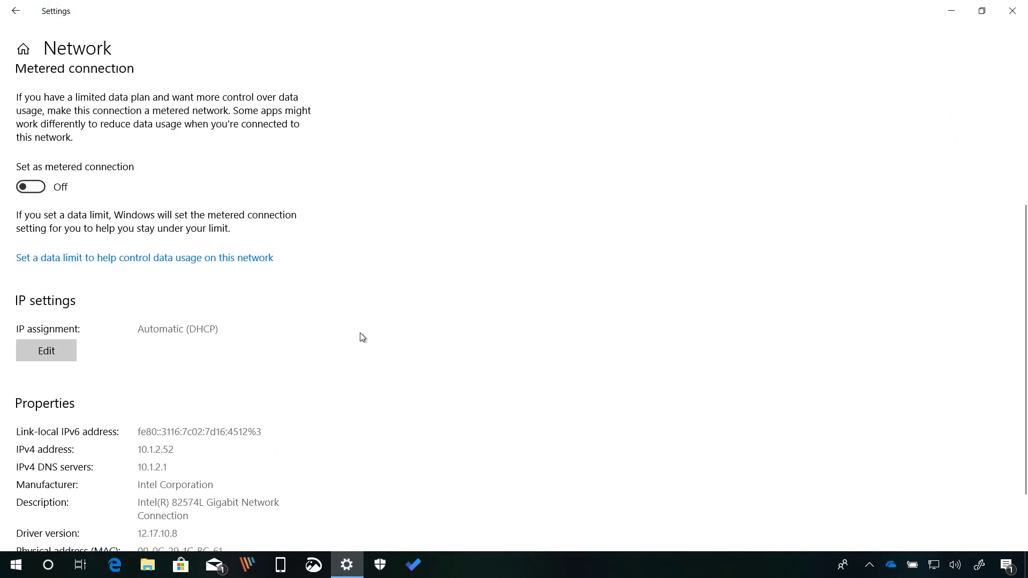
left_click(46, 351)
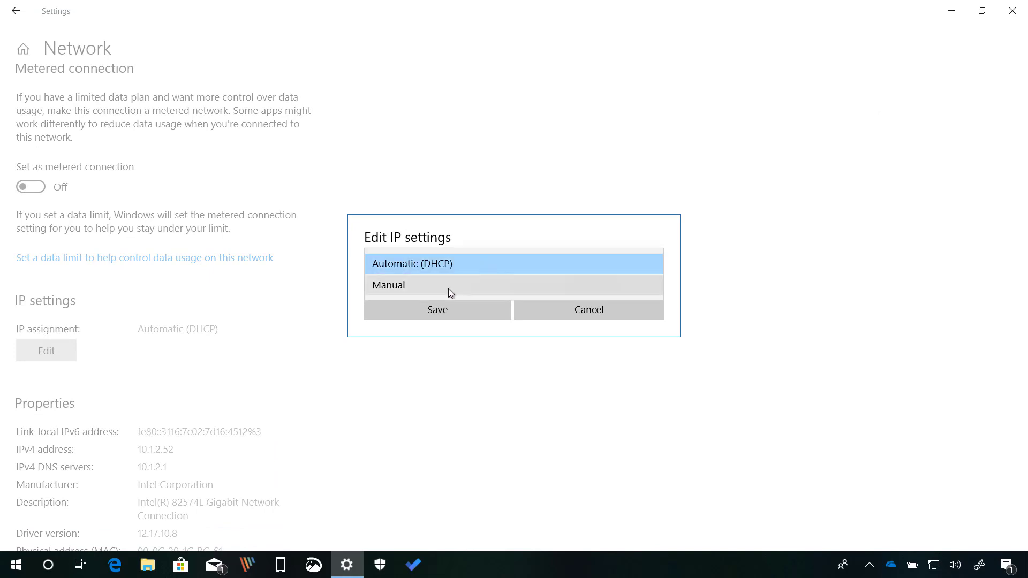
- Preview Manual IP with IPv4 and IPv6 on, then cancel and return to Ethernet
left_click(388, 284)
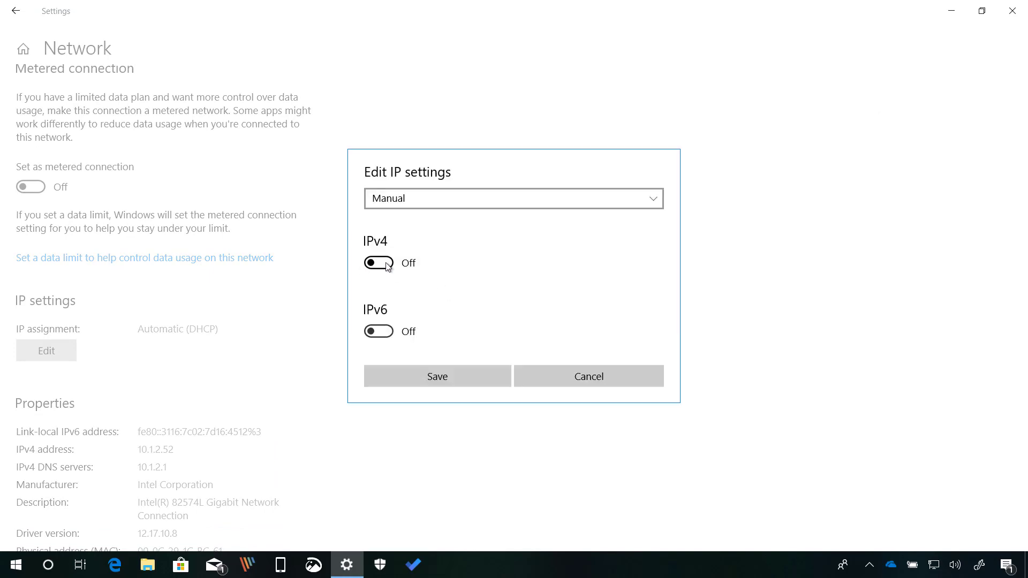
left_click(378, 263)
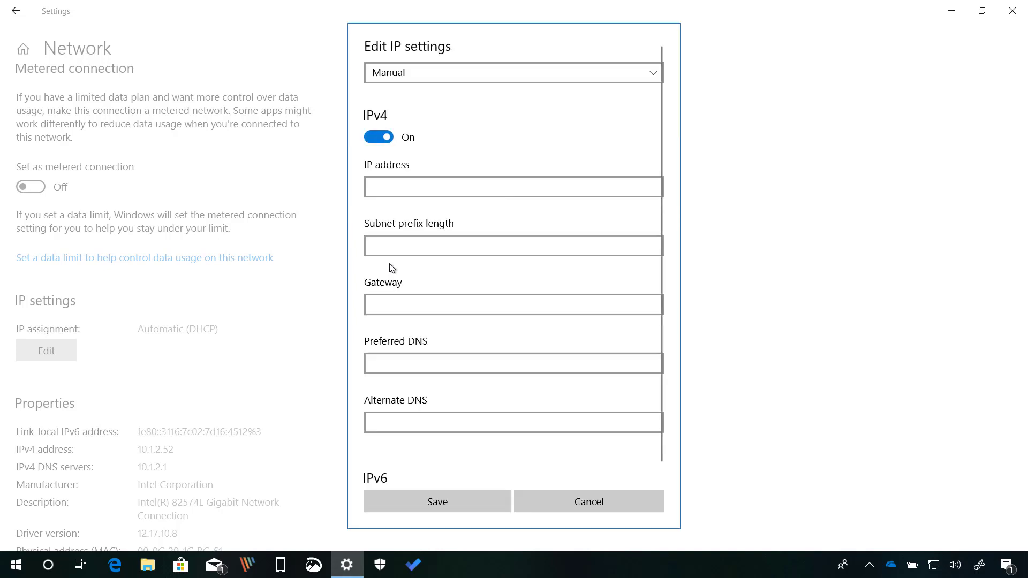
scroll("down", 3)
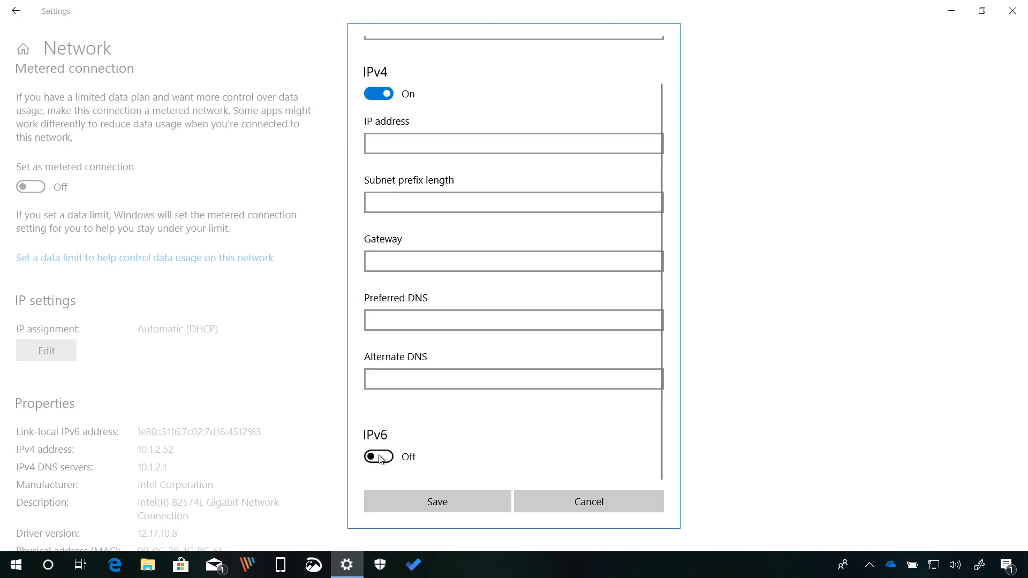
left_click(378, 457)
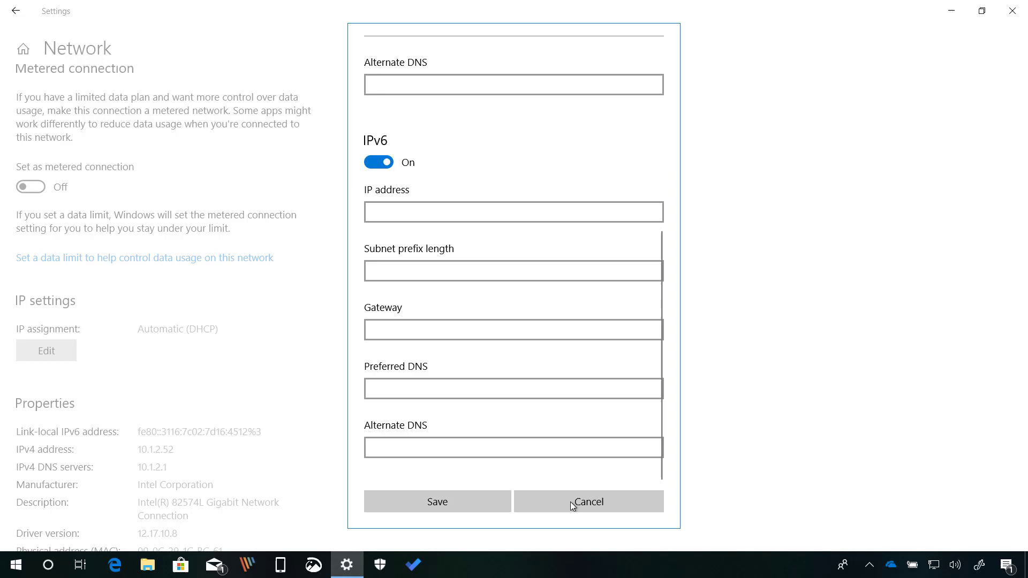
left_click(587, 502)
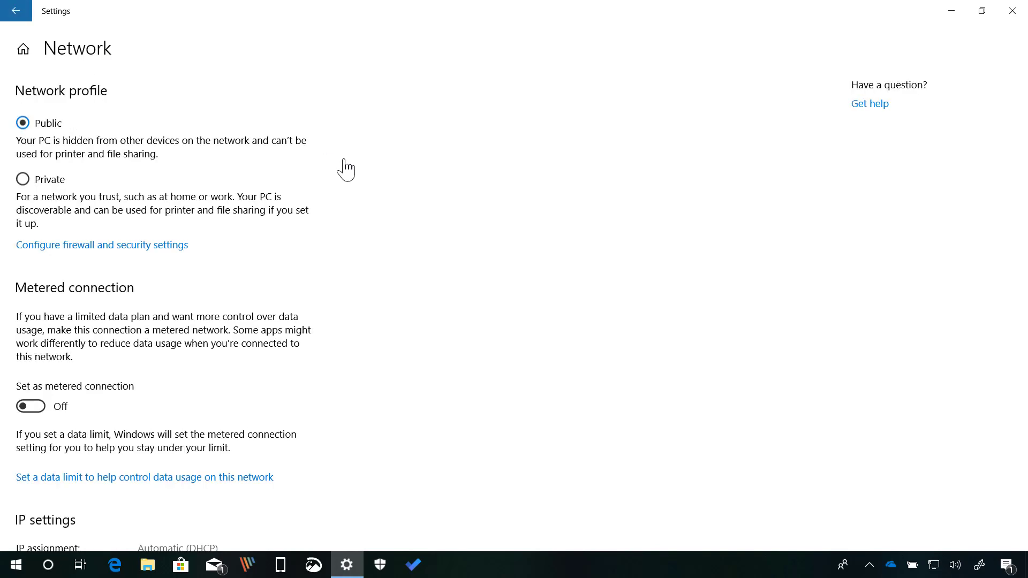
left_click(15, 12)
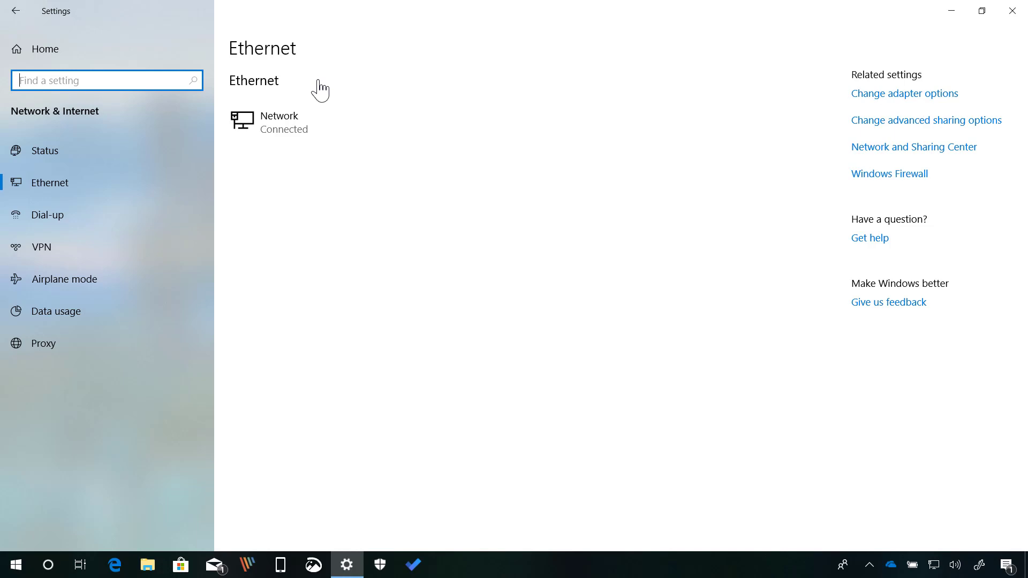
mouse_move(268, 91)
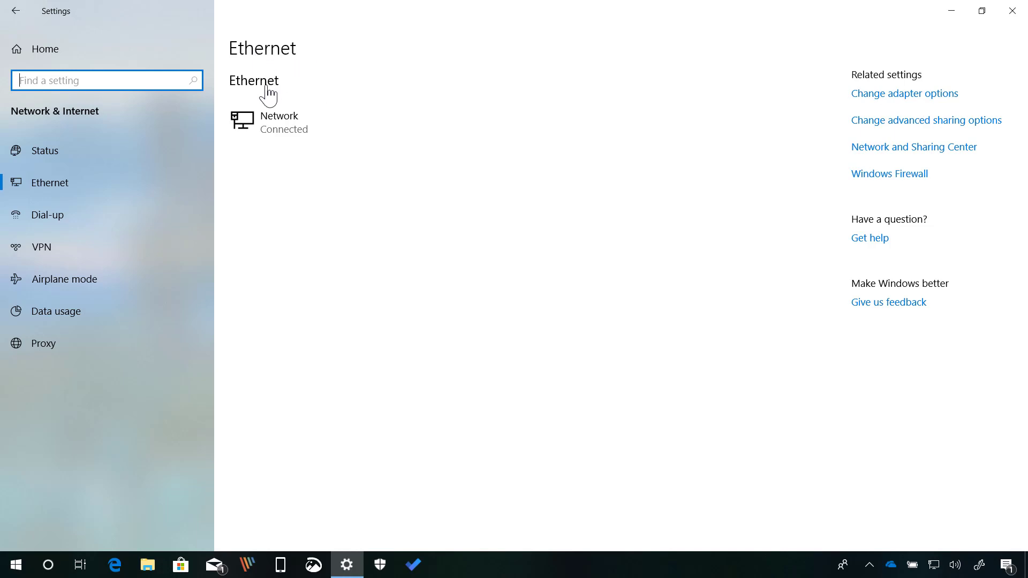
mouse_move(300, 88)
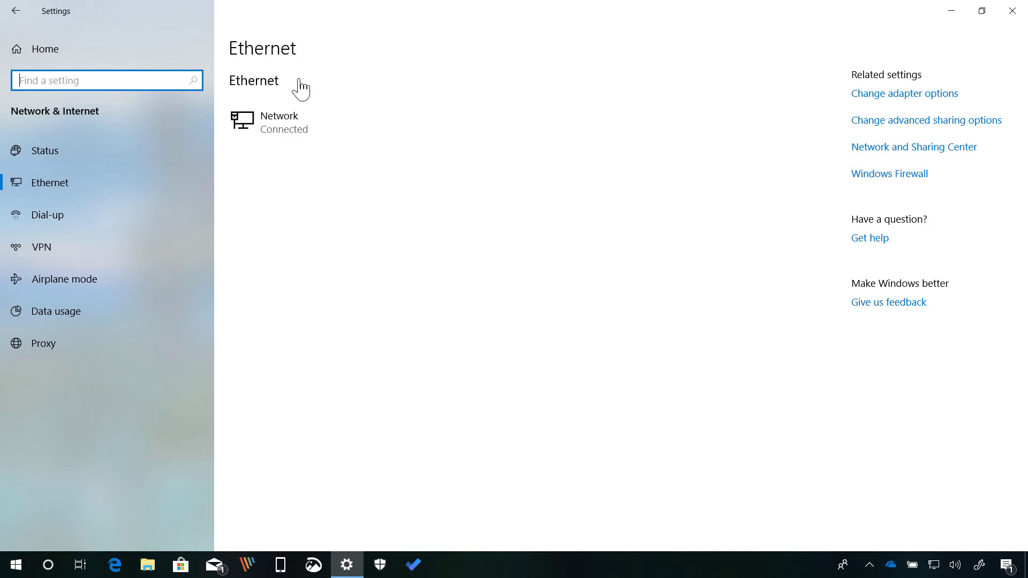
mouse_move(315, 230)
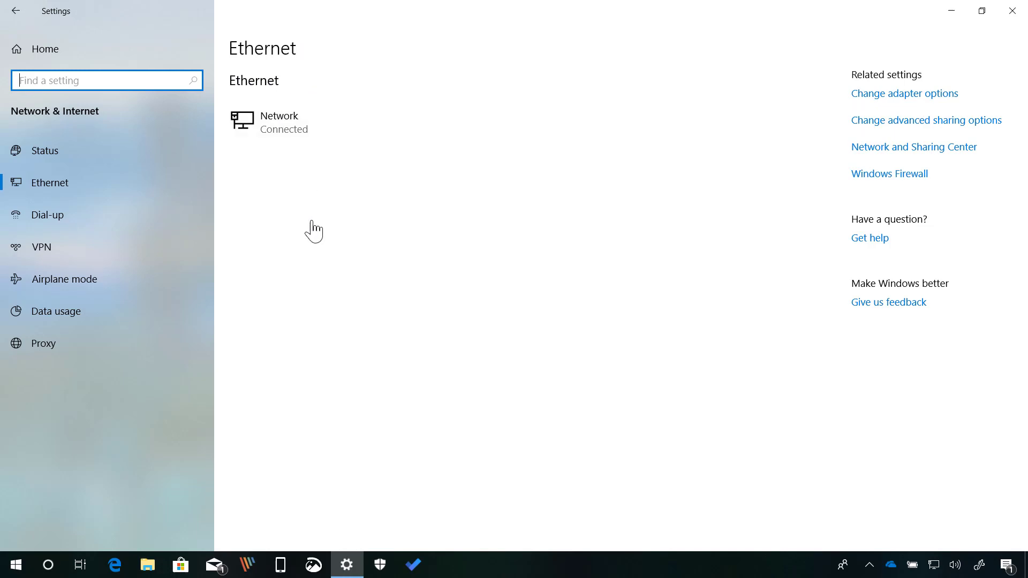
mouse_move(52, 42)
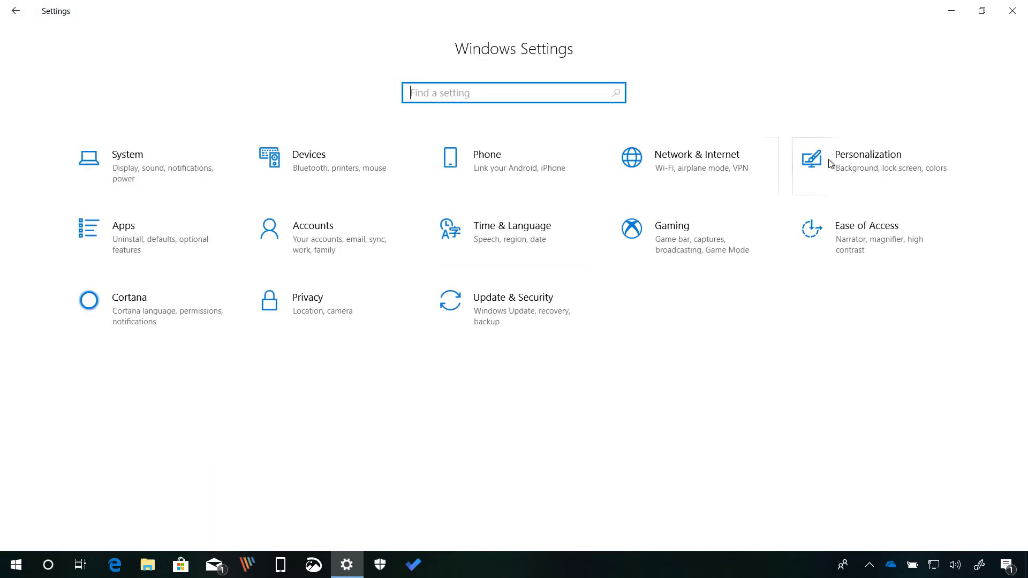
- Search the installed fonts in Personalization for 'ebrima'
left_click(868, 154)
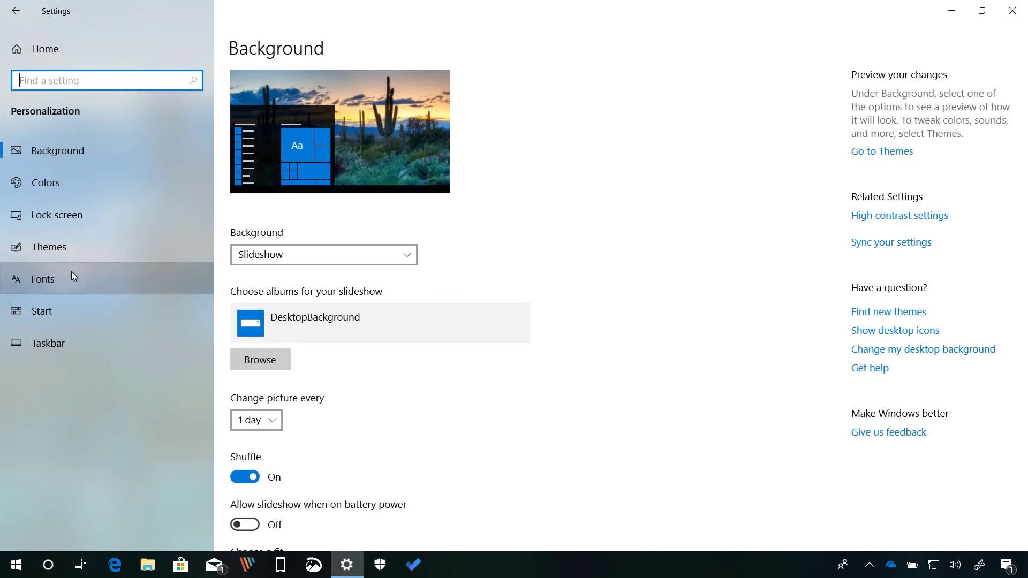
left_click(42, 277)
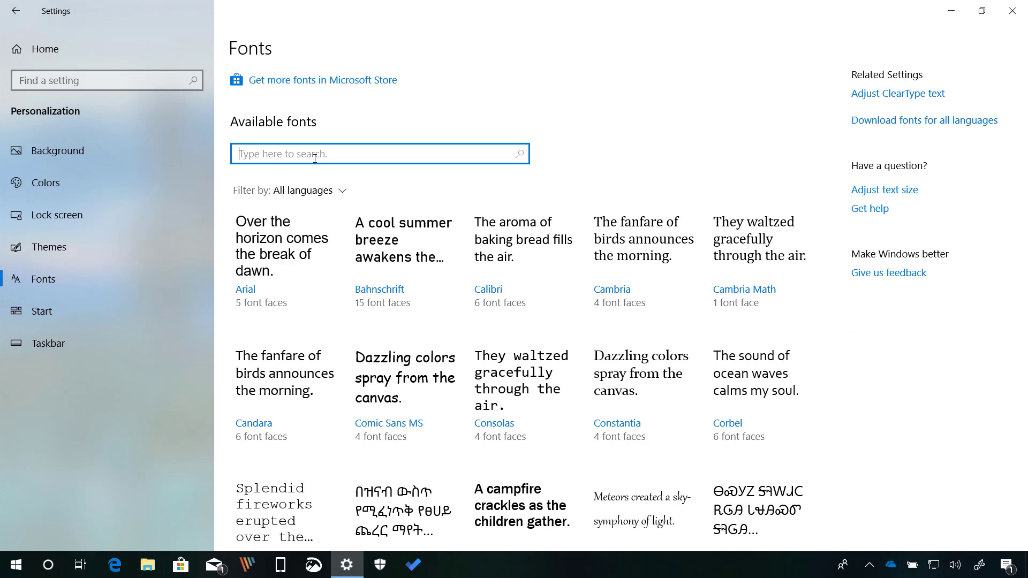
type("ebria")
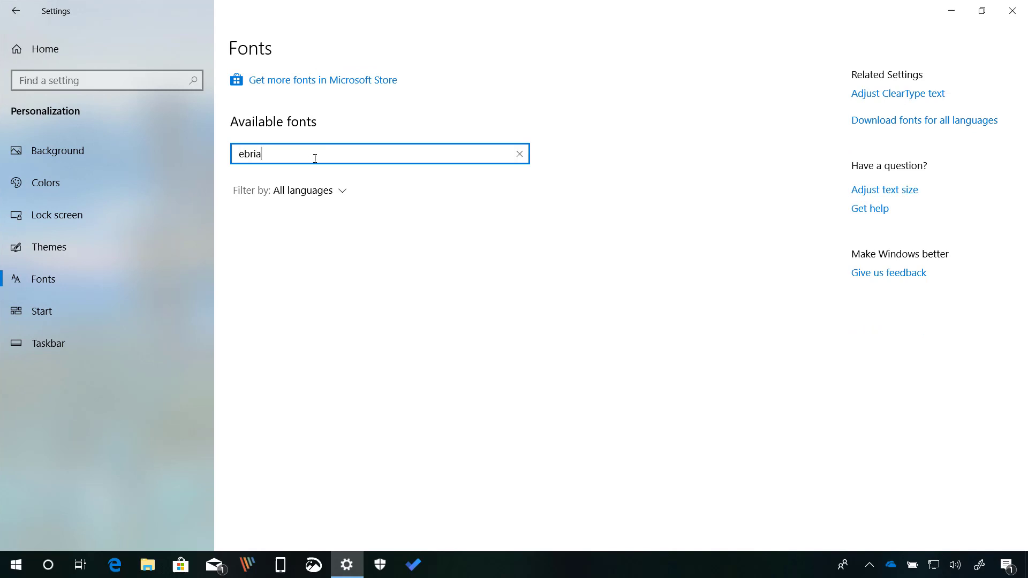
type("m")
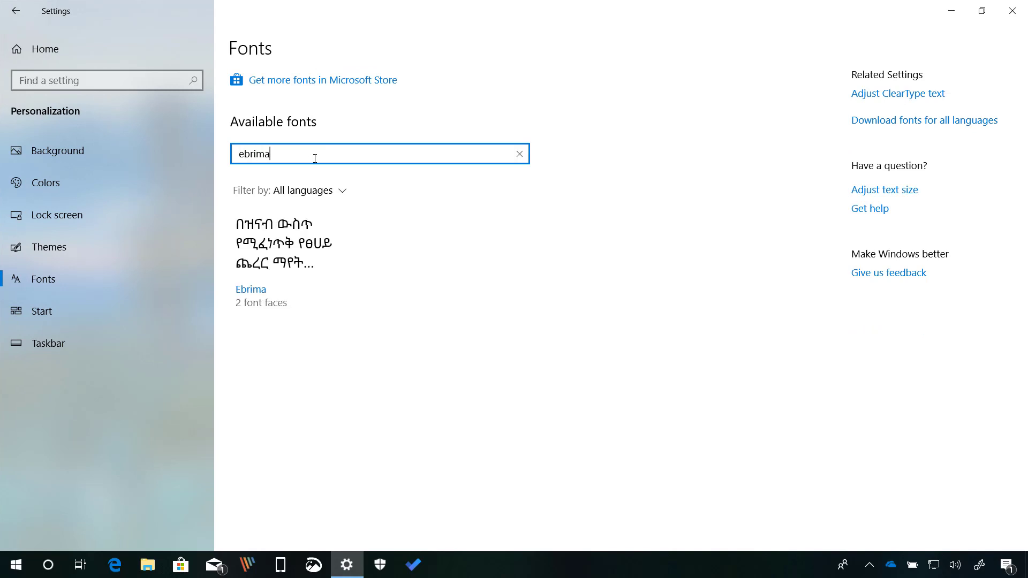
mouse_move(304, 254)
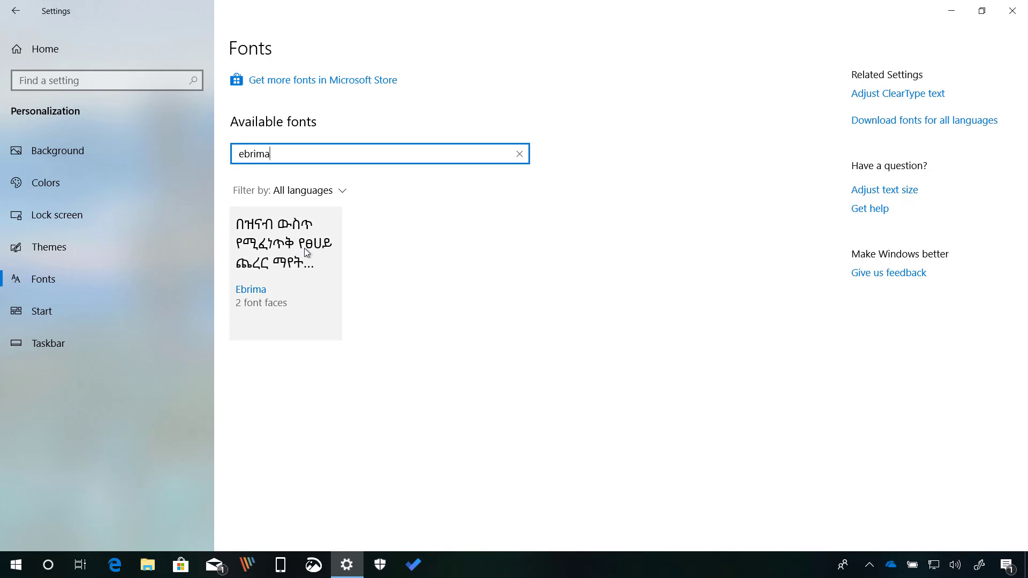
- View the Ebrima font's metadata, return to the fonts list, and minimize Settings
left_click(284, 272)
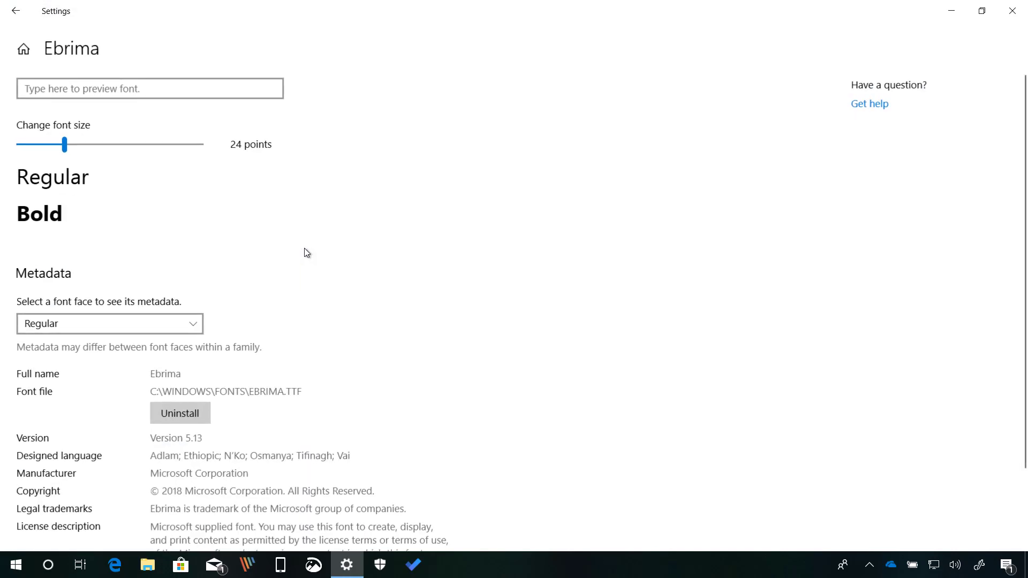
scroll("down", 3)
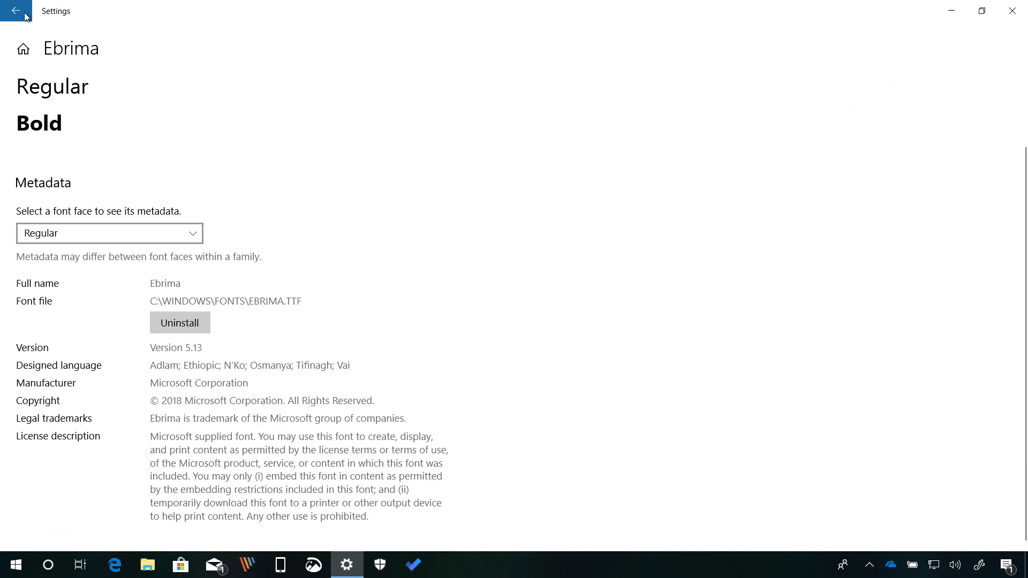
left_click(16, 11)
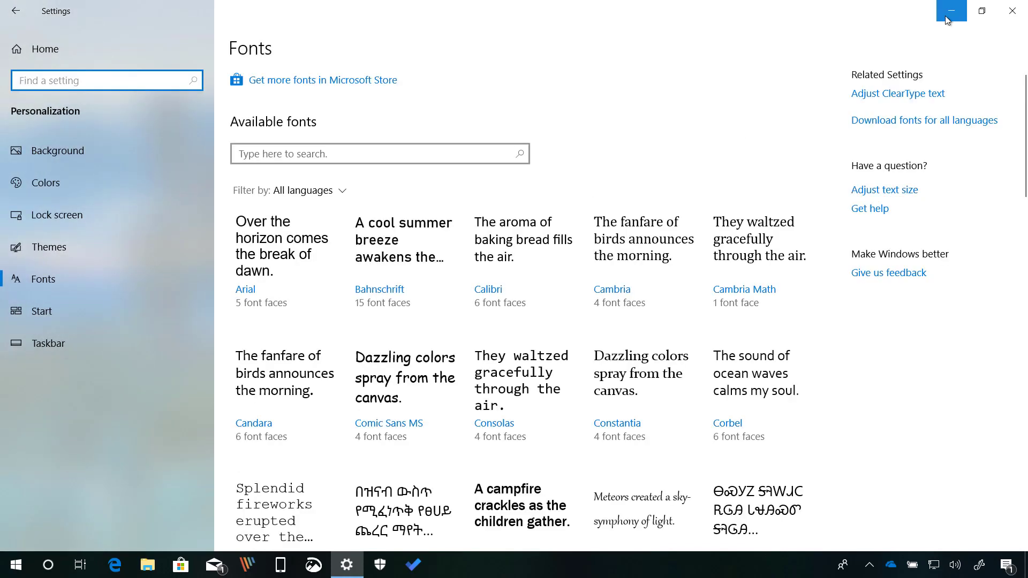
left_click(951, 11)
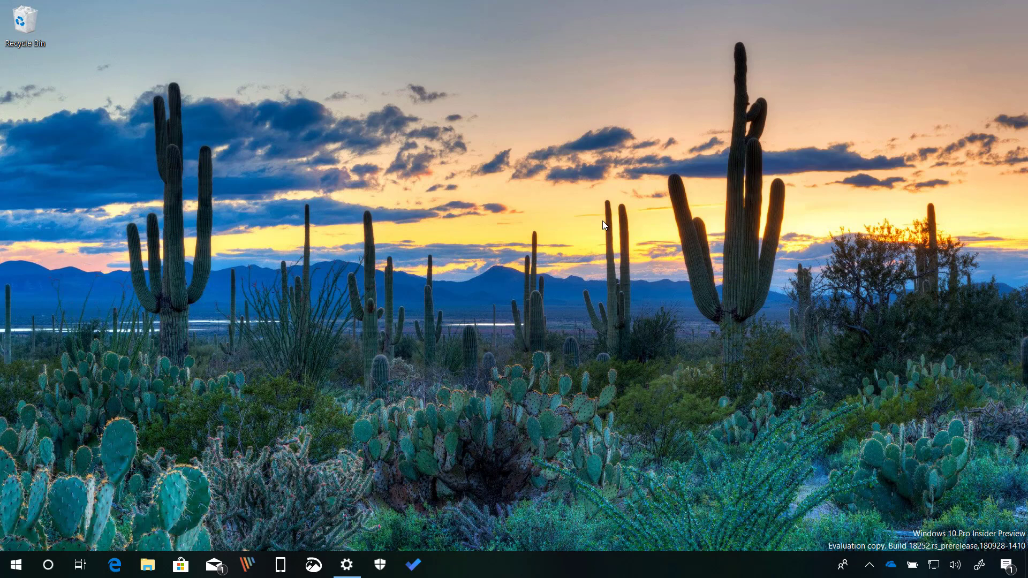